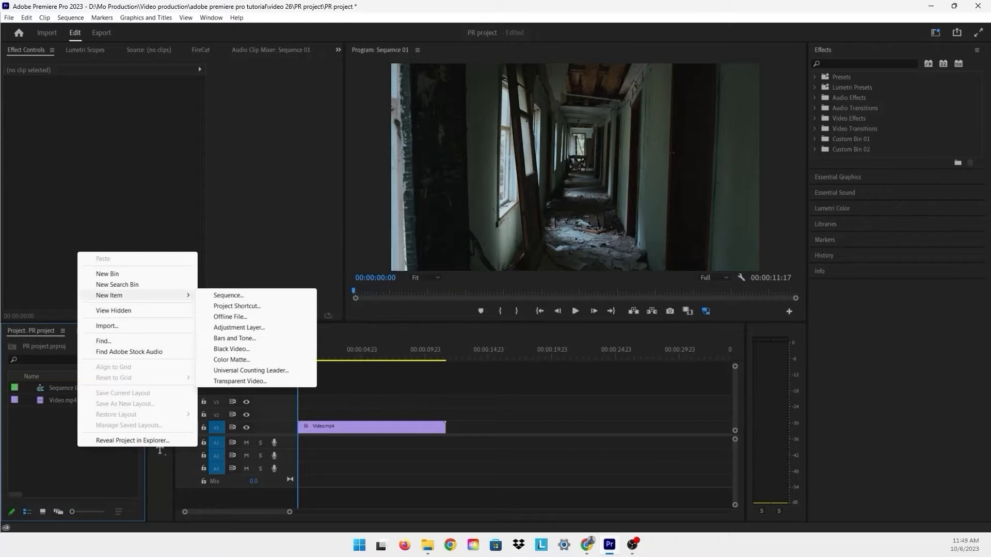
mouse_move(239, 327)
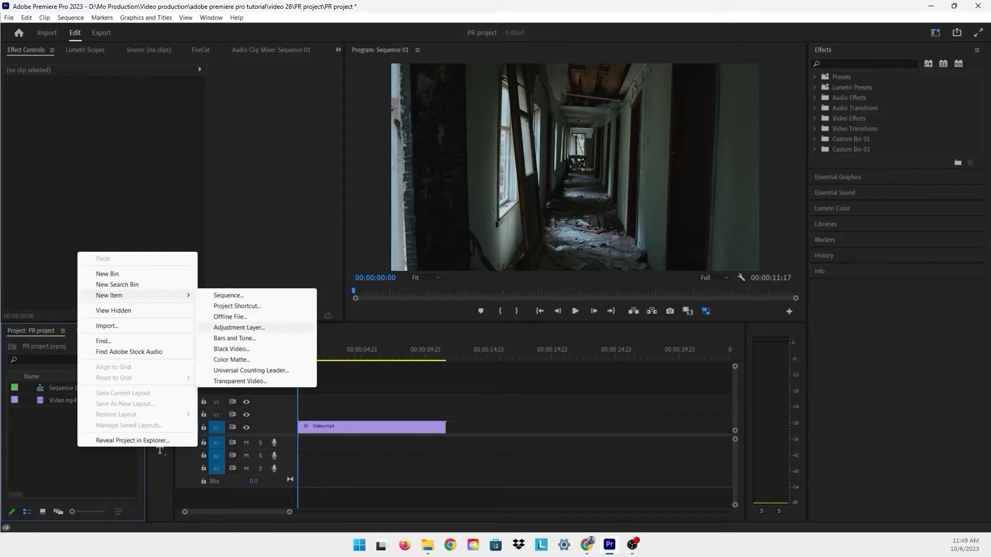
Step: Create a new 1920×1080 adjustment layer via New Item > Adjustment Layer
left_click(239, 327)
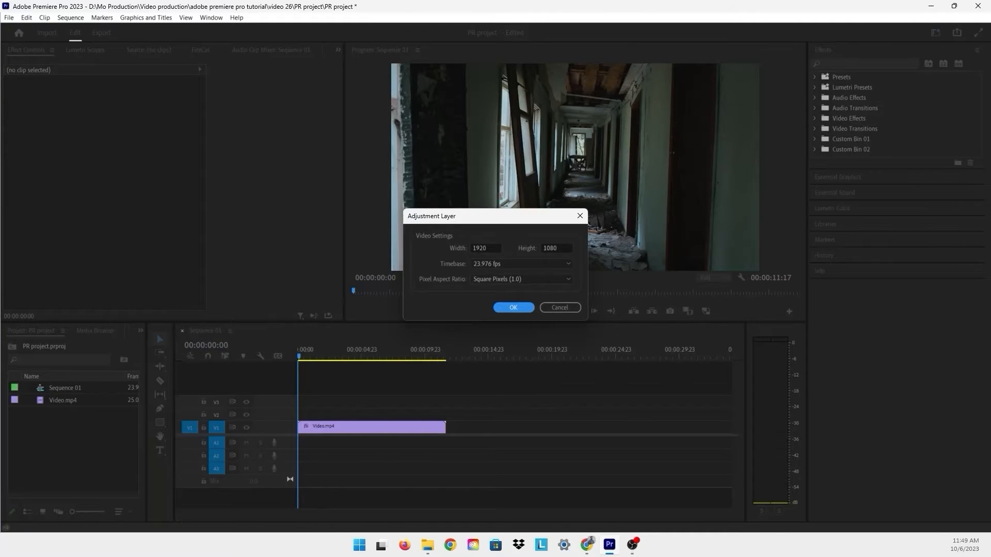
left_click(513, 309)
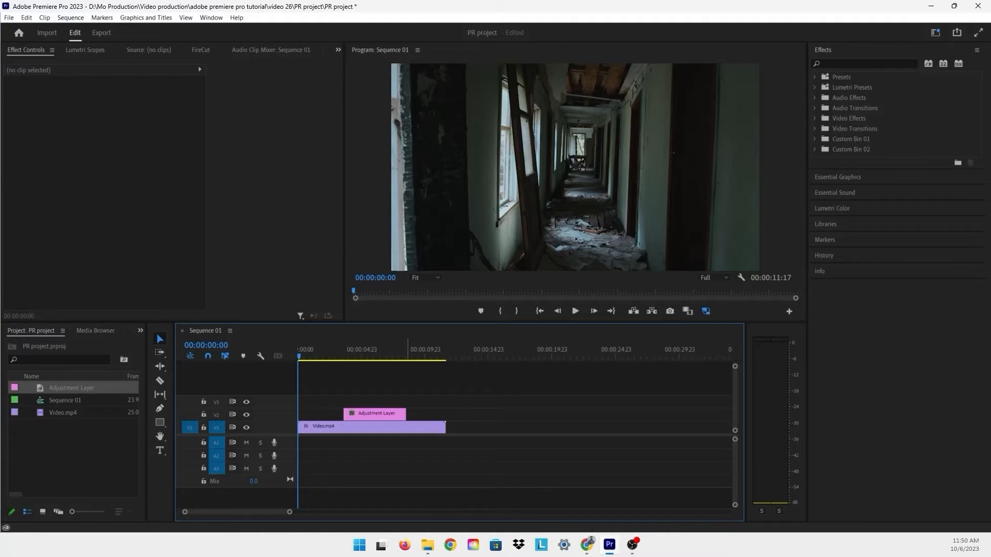
Step: Preview the adjustment layer placed on V2 over the clip's final running section
key("space")
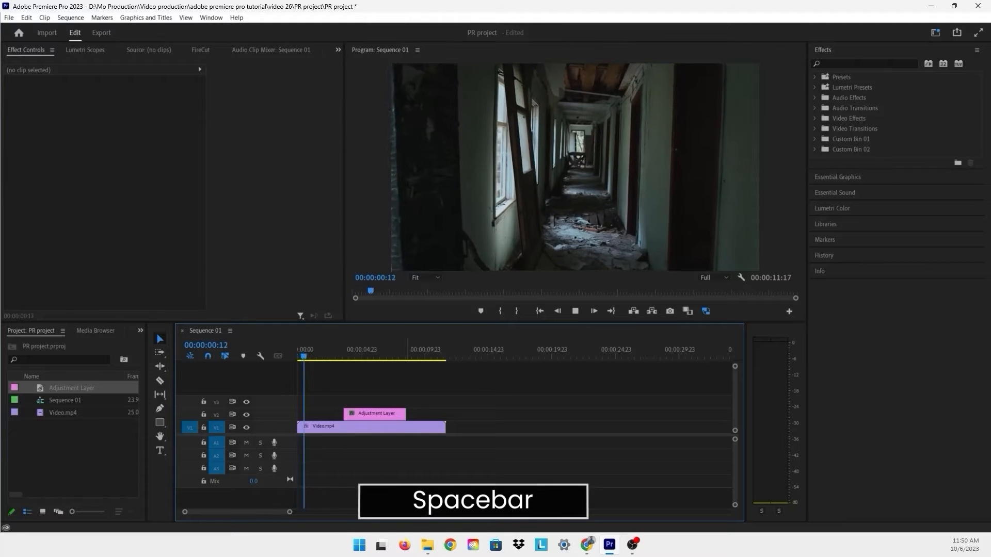
key("space")
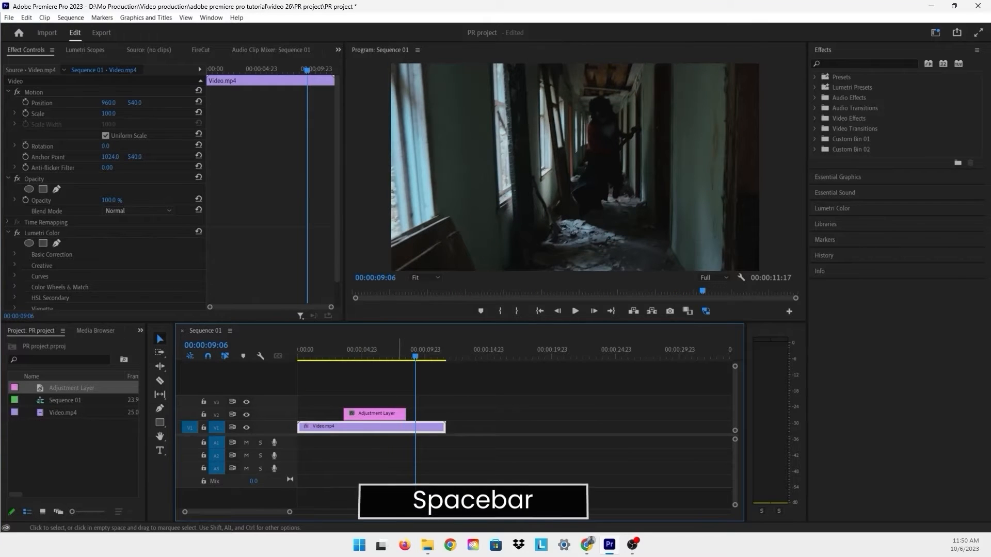
key("space")
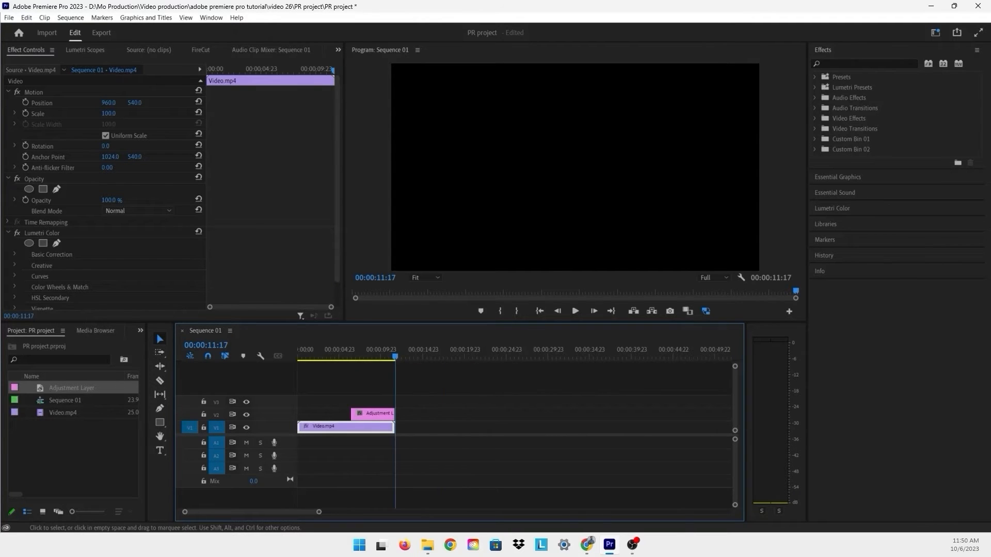
Step: Search 'strob' and apply Stylize > Strobe Light to the adjustment layer
left_click(378, 356)
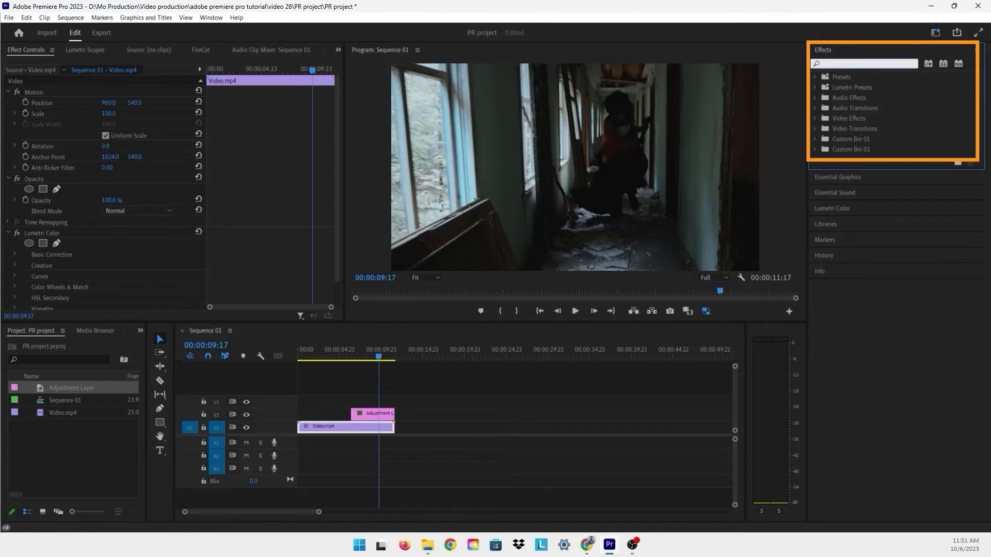
type("strobe")
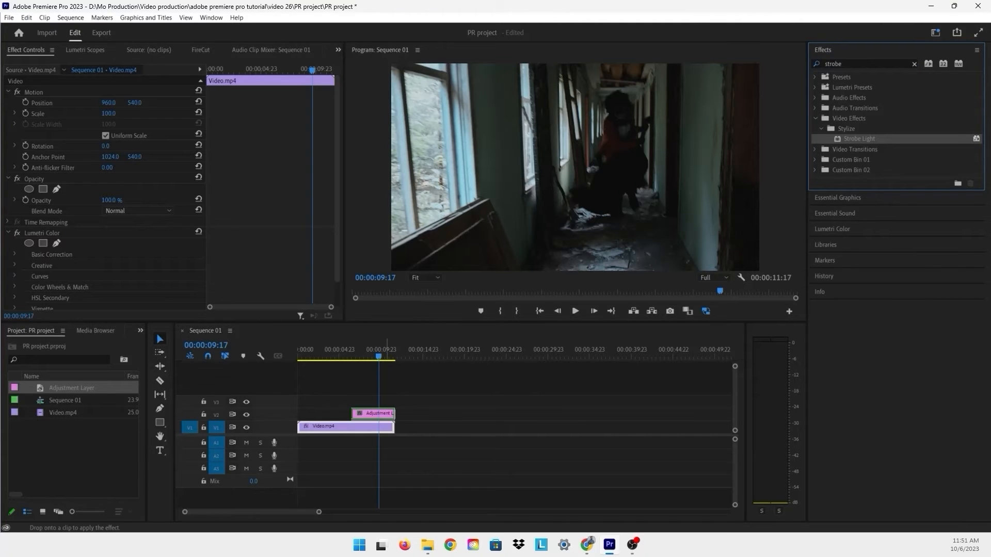
left_click(376, 413)
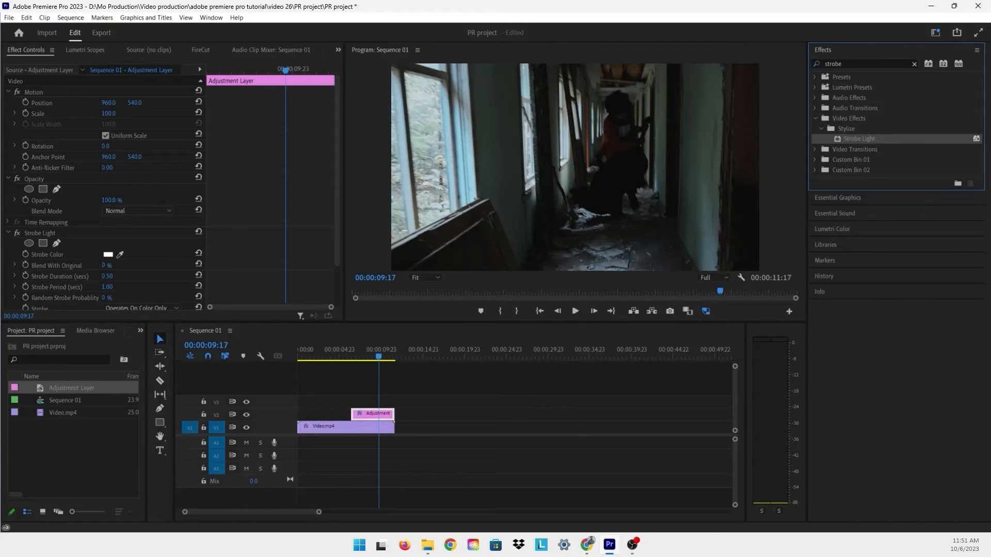
scroll("down", 3)
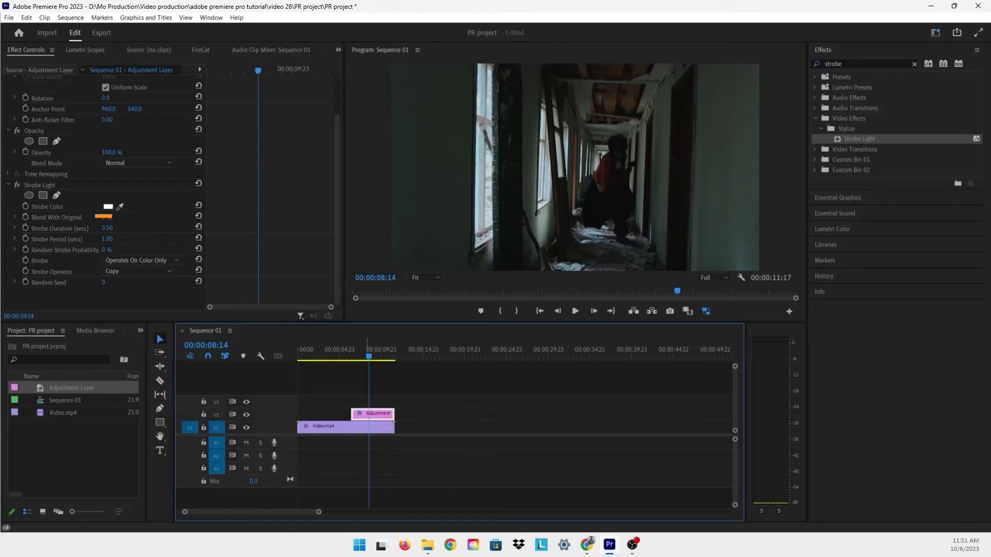
Step: Change the Strobe Color from white to near-black in the Color Picker
left_click(108, 207)
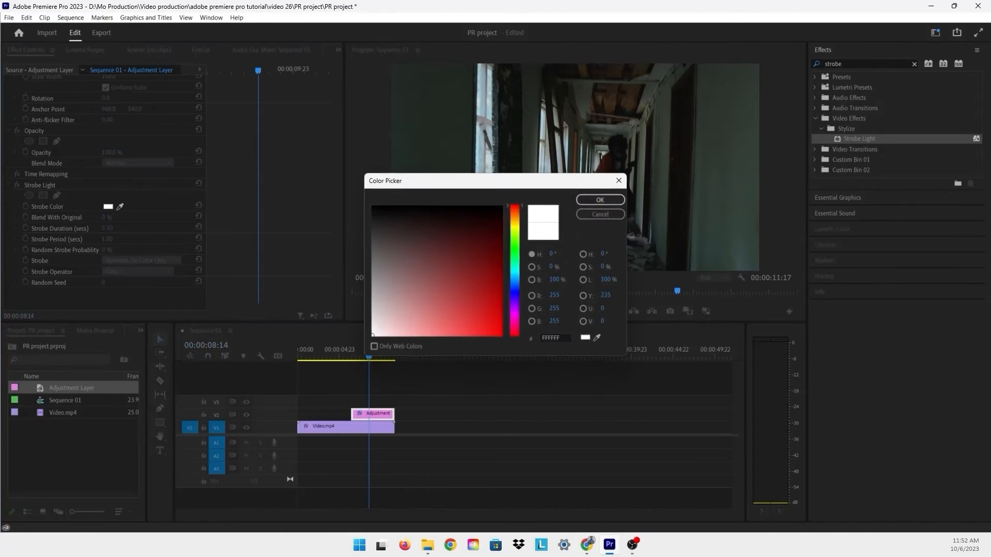
left_click(373, 207)
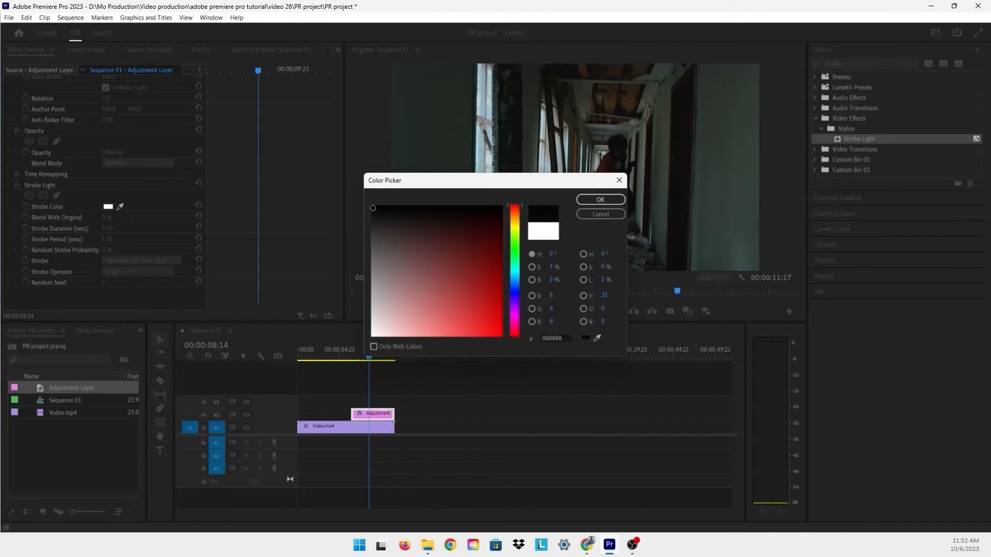
left_click(599, 199)
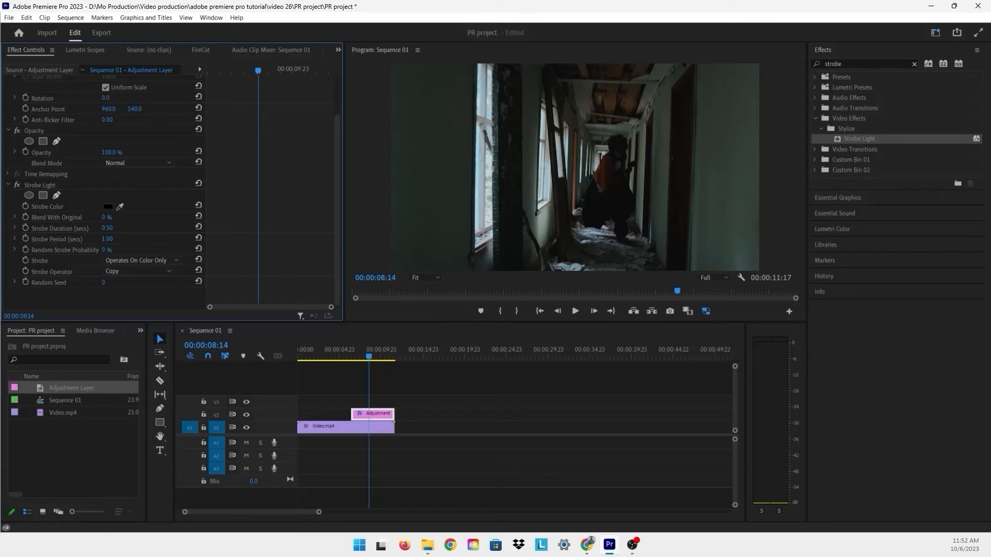
Step: Raise Strobe Duration from 0.50 to 0.60 seconds and begin editing Strobe Period
double_click(111, 229)
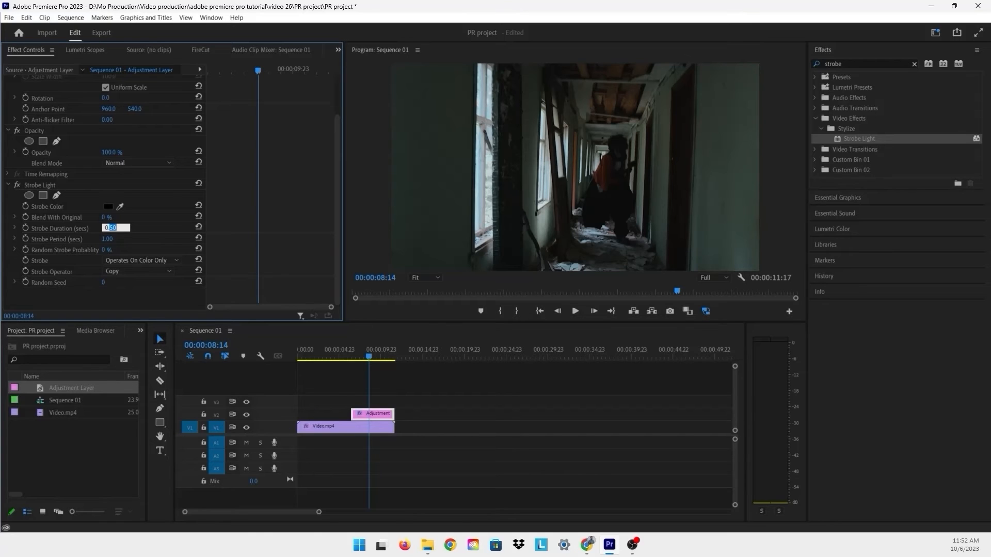
type("0.60")
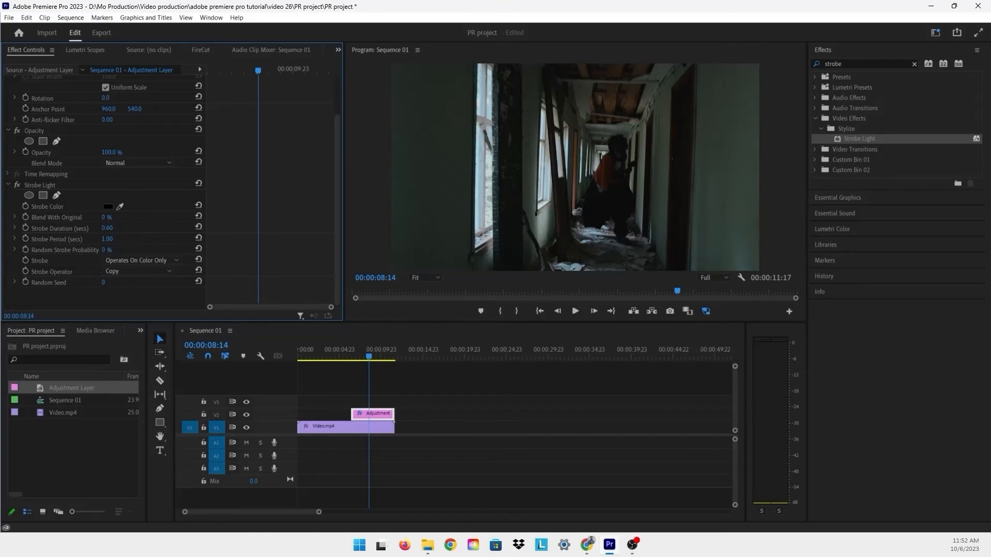
double_click(106, 238)
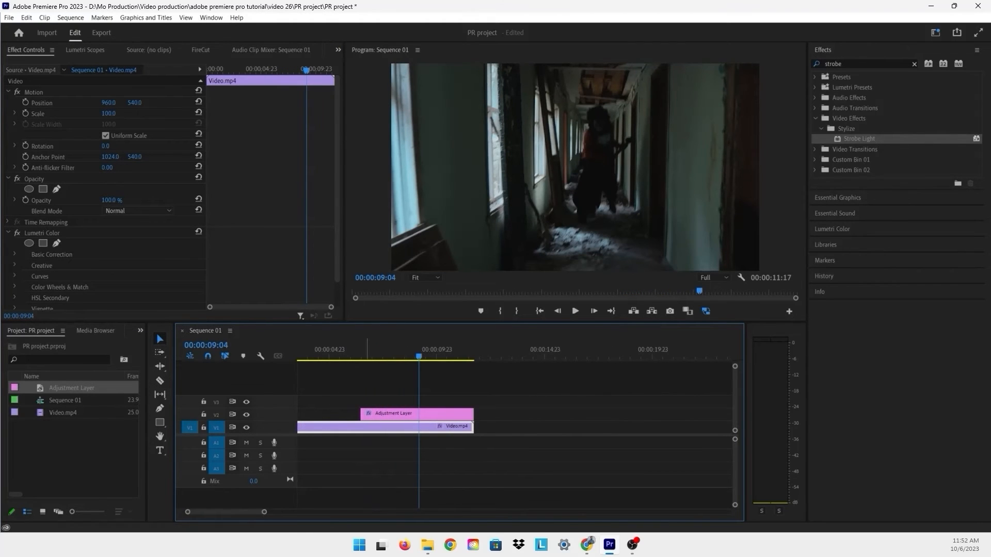
Step: Set Blend With Original to 5% and scrub the running section to review the strobe
left_click(374, 356)
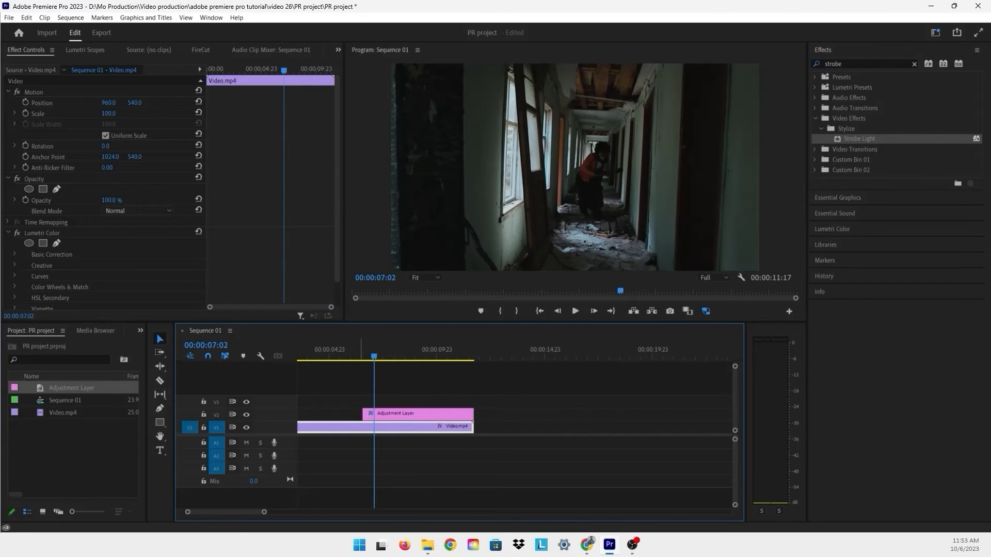
scroll("down", 3)
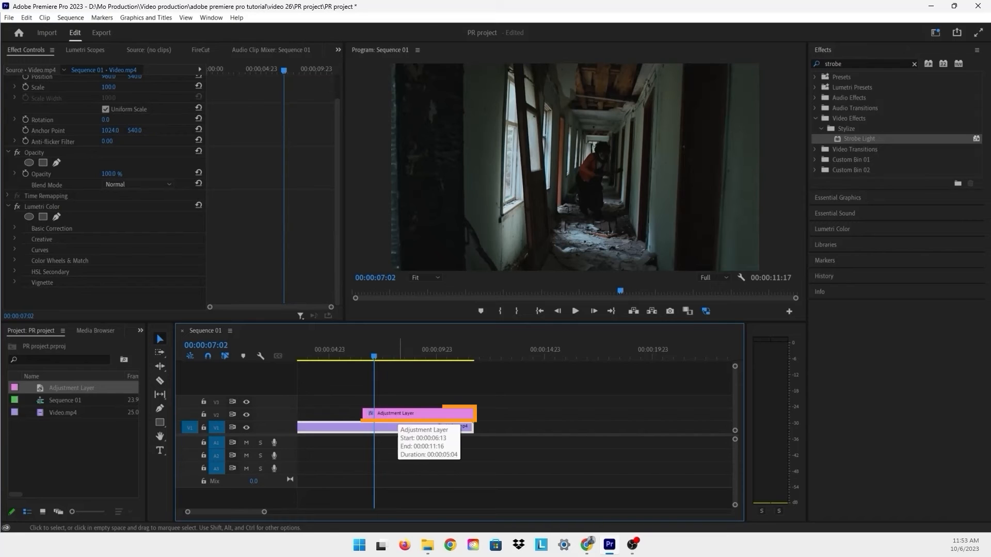
left_click(404, 413)
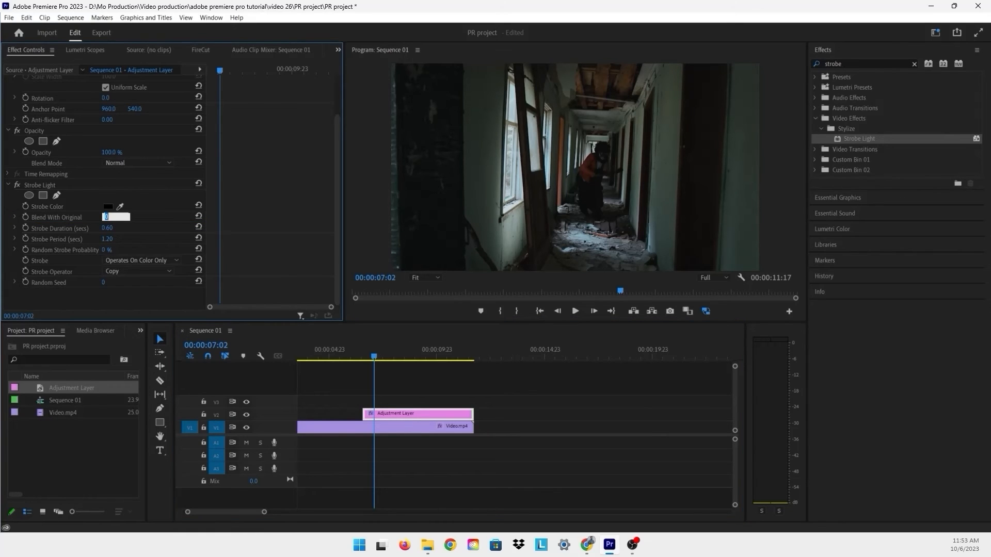
type("5 %")
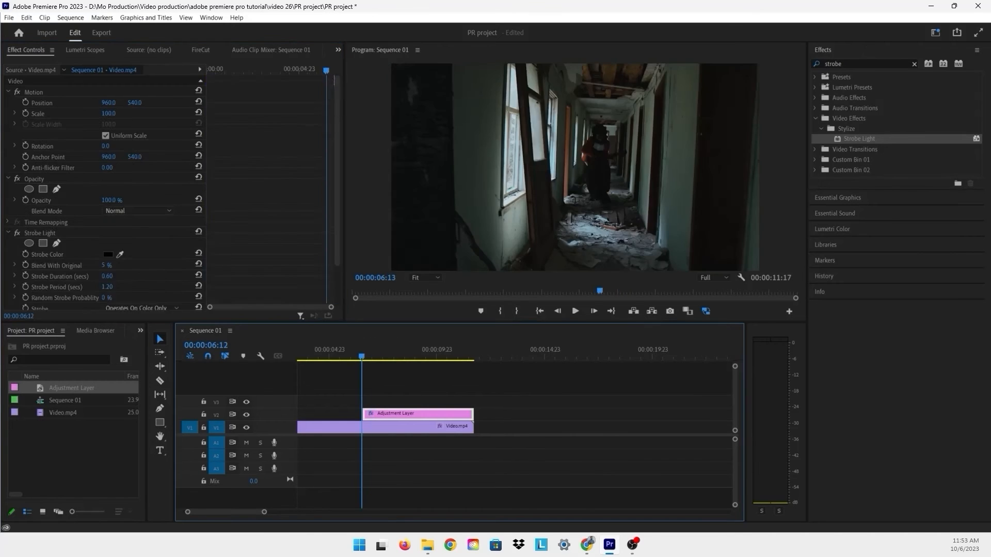
left_click(447, 356)
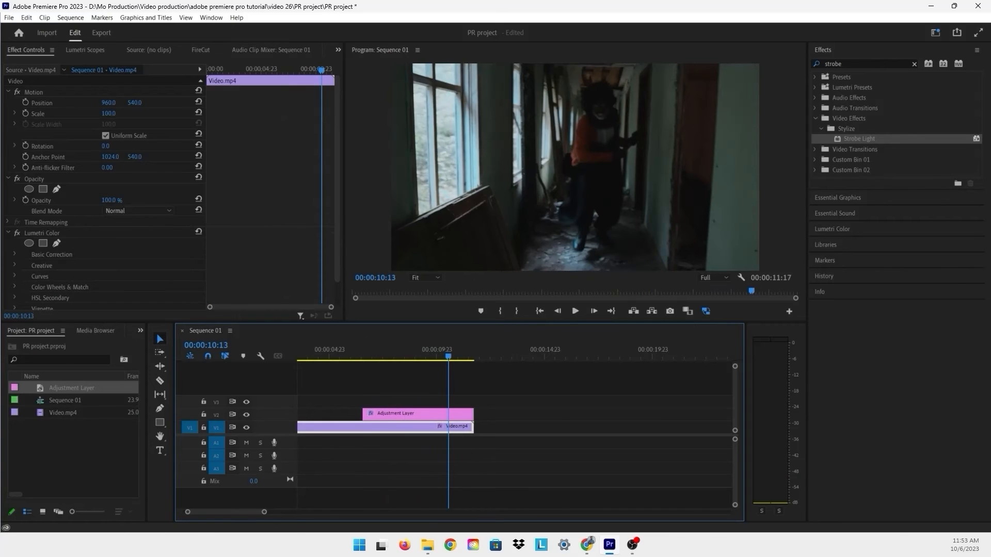
left_click(417, 413)
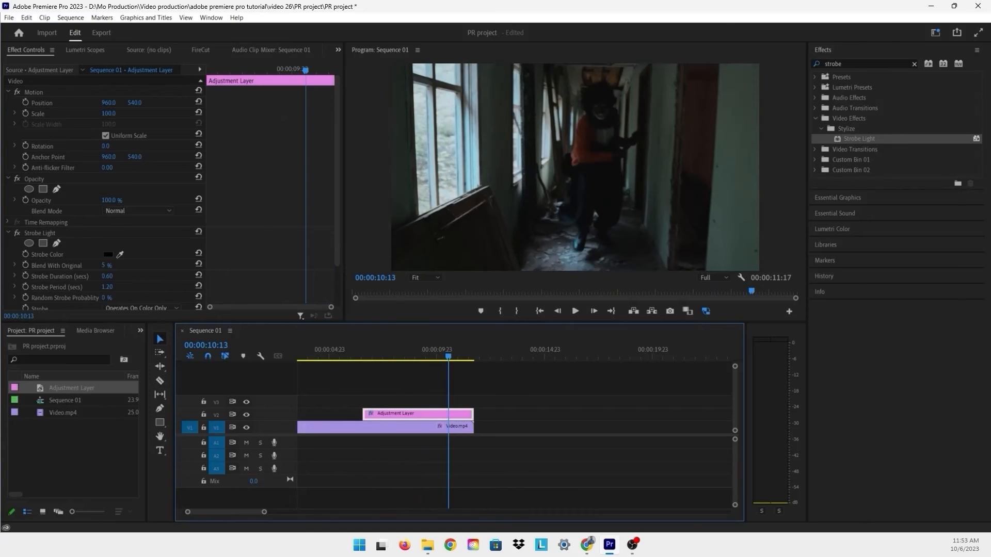